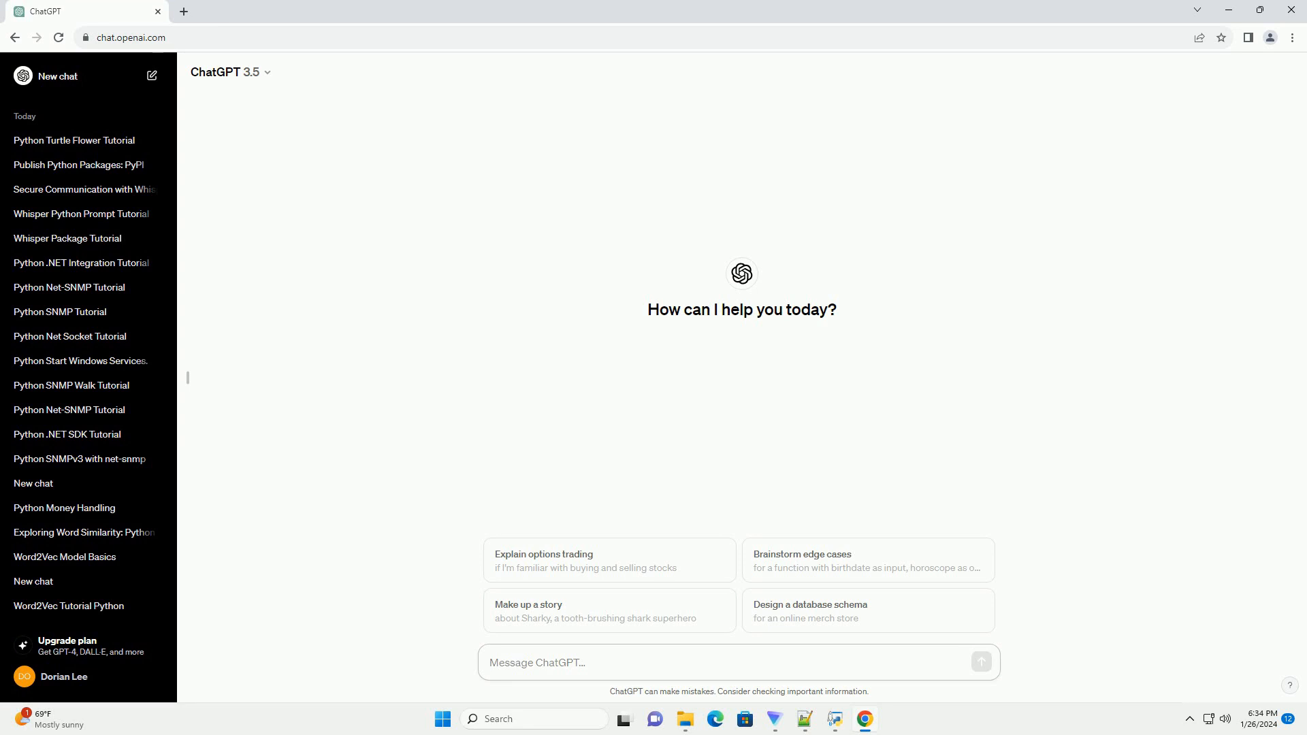
Send the request 'write an informative tutorial about bloom python tutorial with c'
text(write an informative tutorial about bloom python tutorial with c)
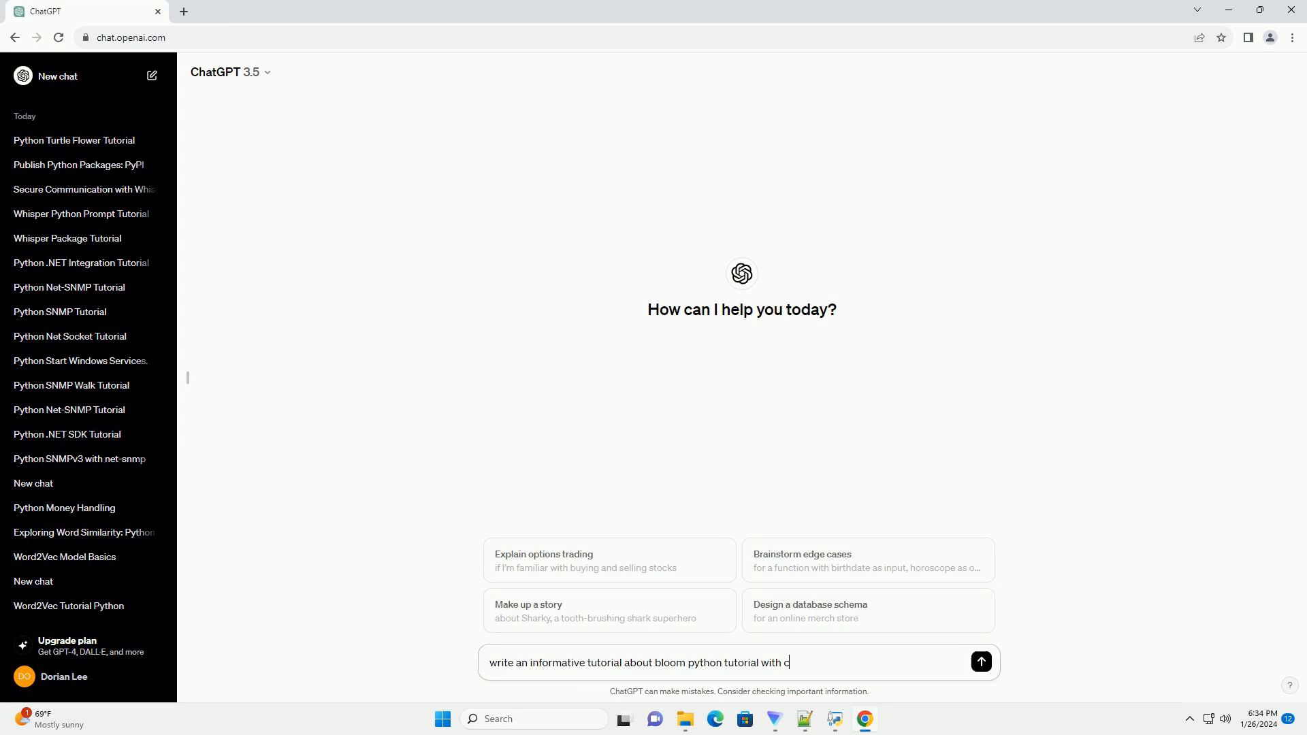
click(980, 661)
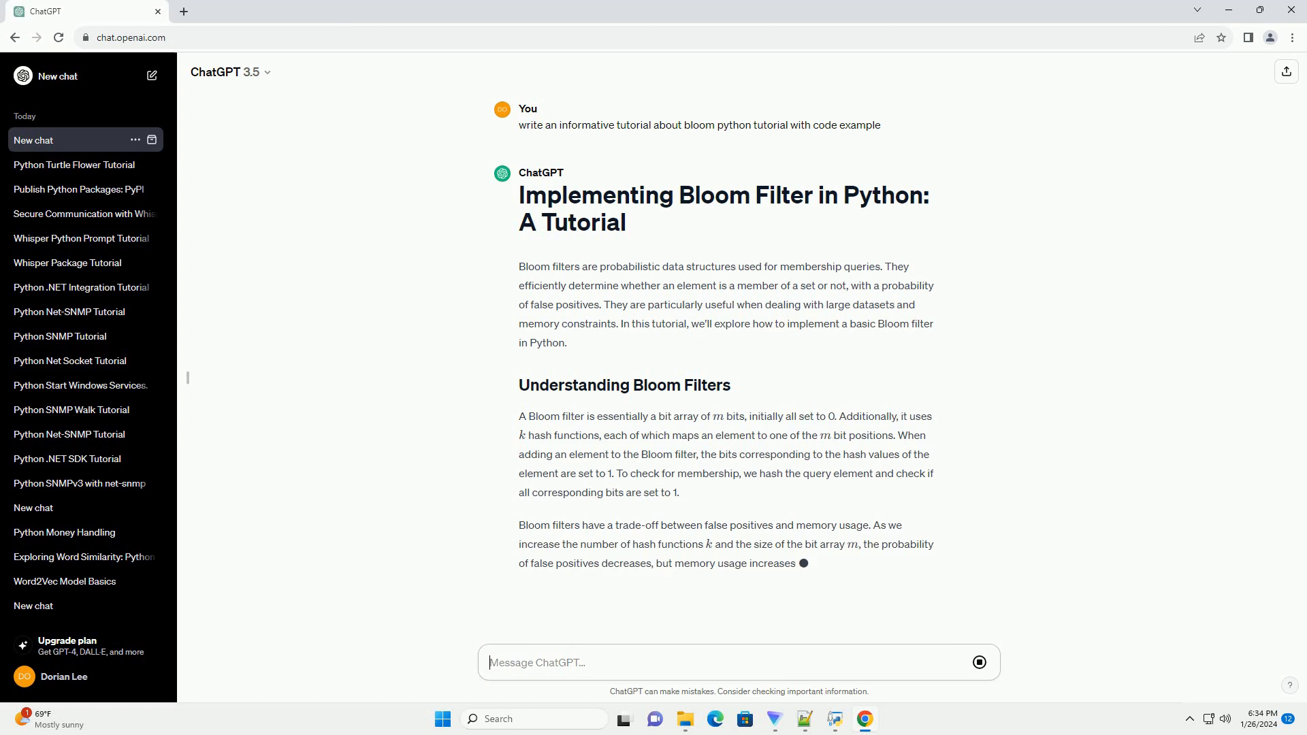
Scroll through the generated answer past the BloomFilter class and usage example to the Conclusion
scroll(down, 3)
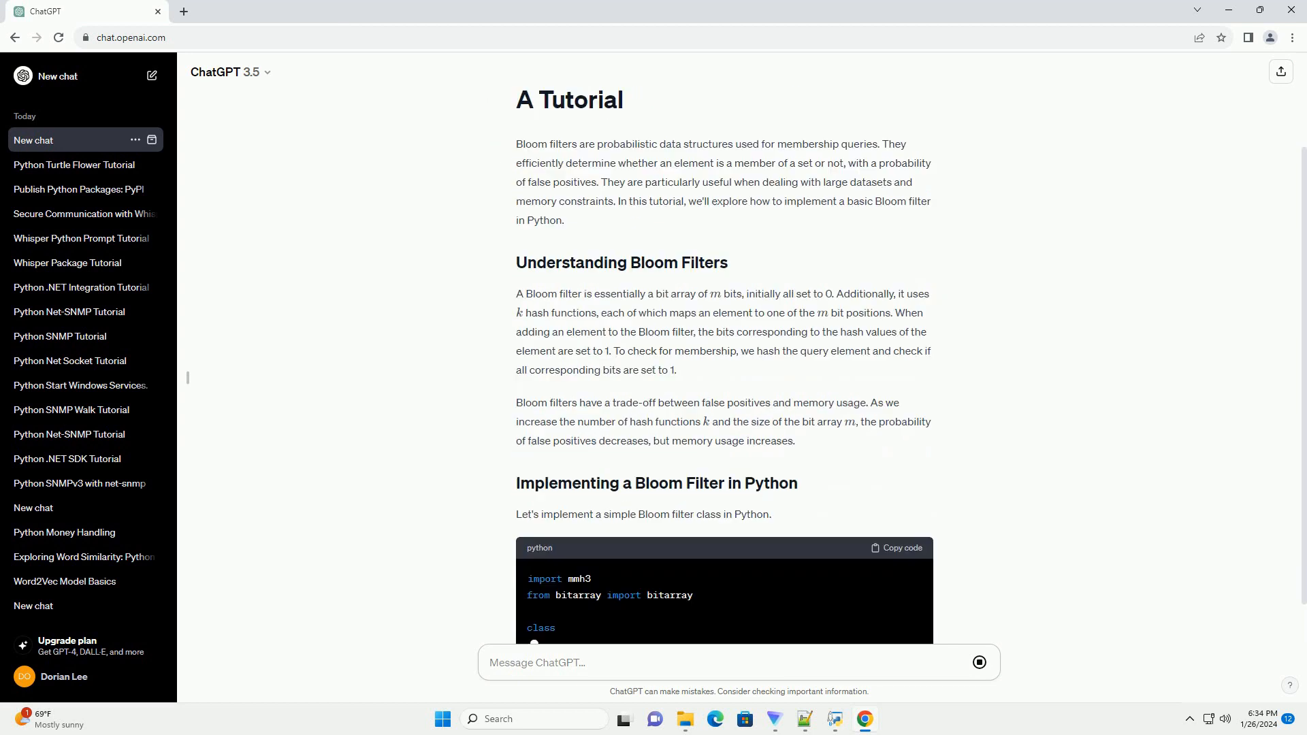
scroll(down, 3)
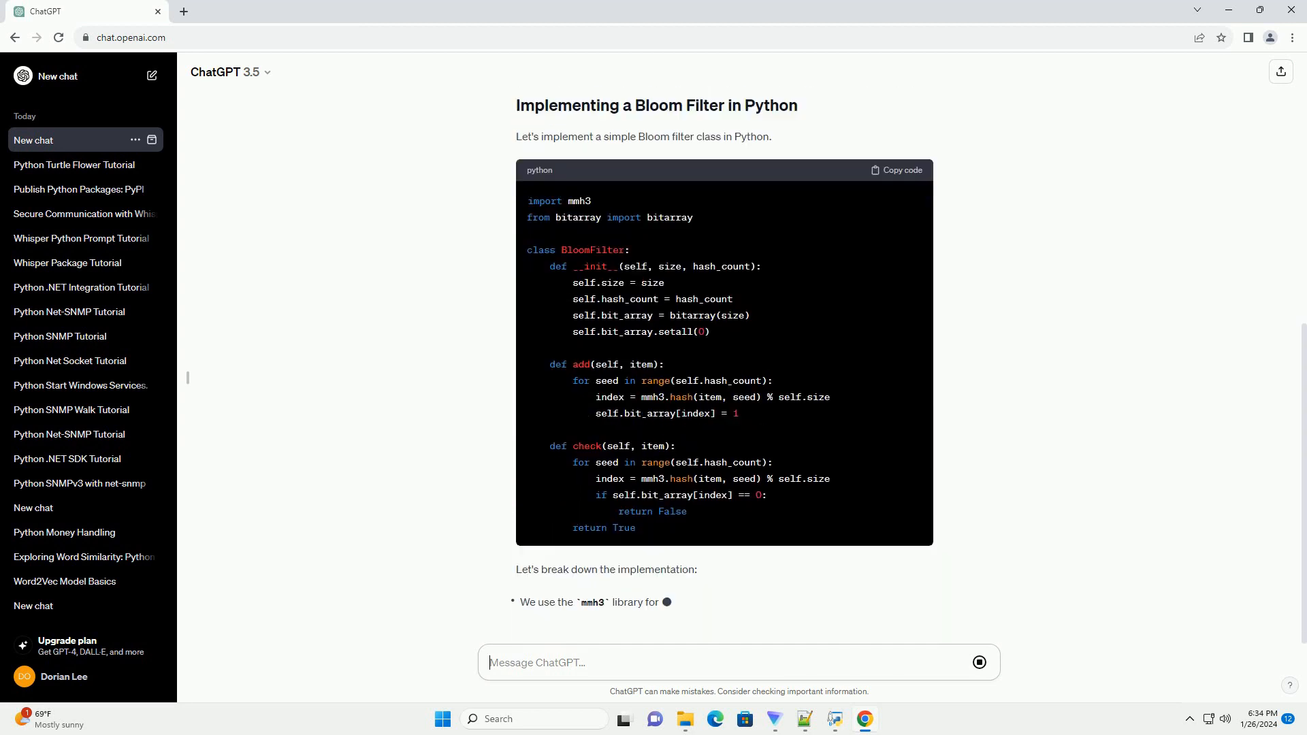
scroll(down, 3)
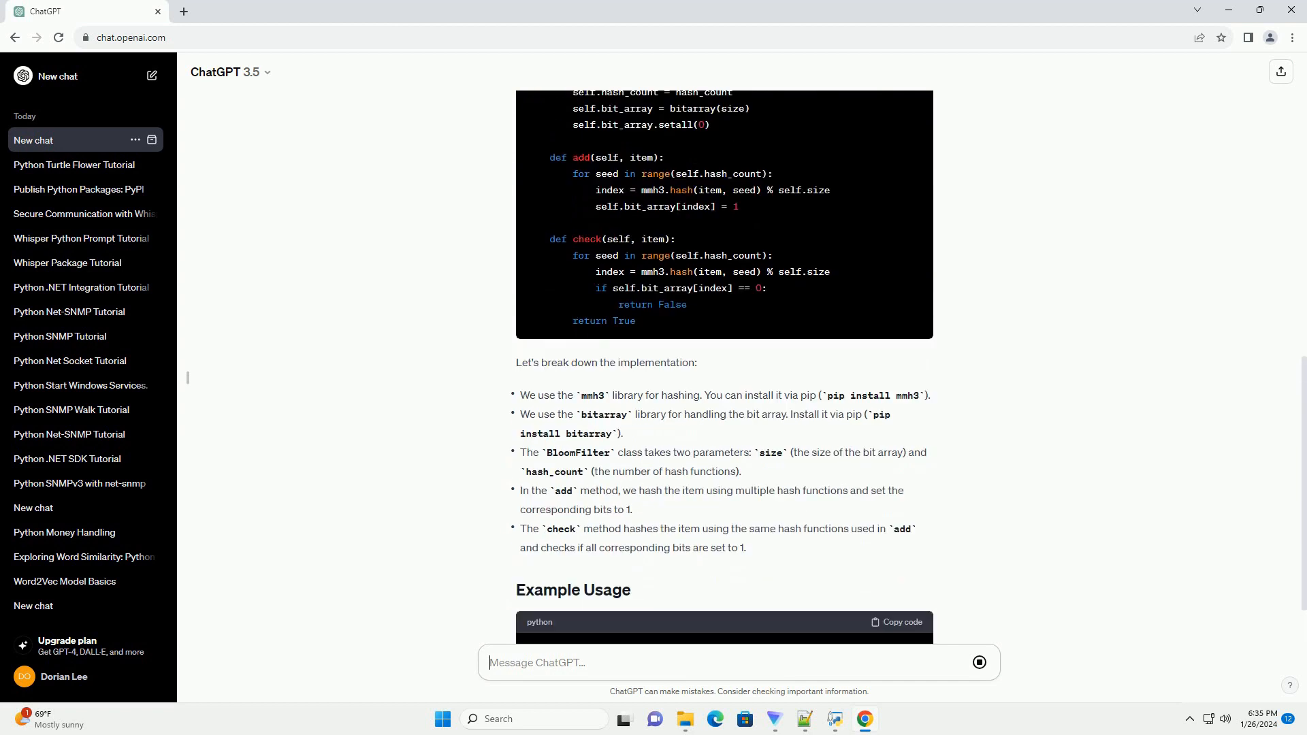
scroll(down, 3)
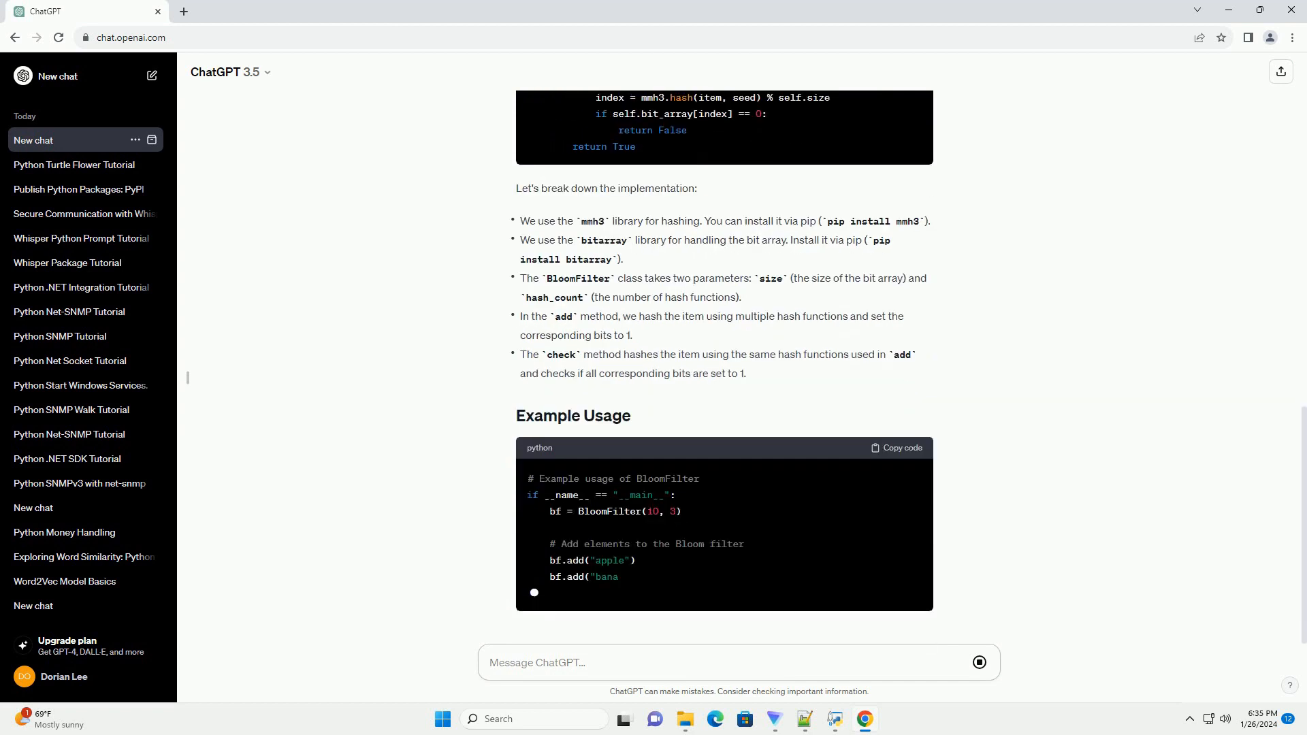
scroll(down, 3)
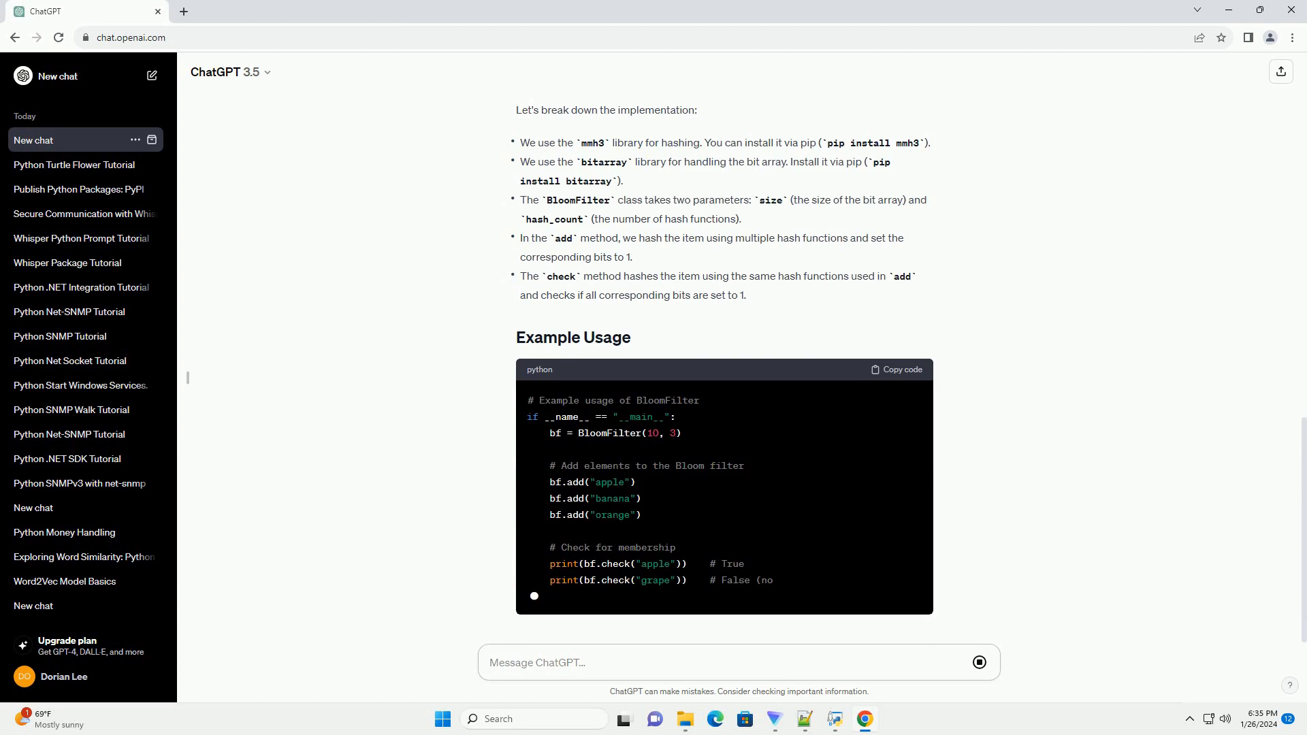
scroll(down, 3)
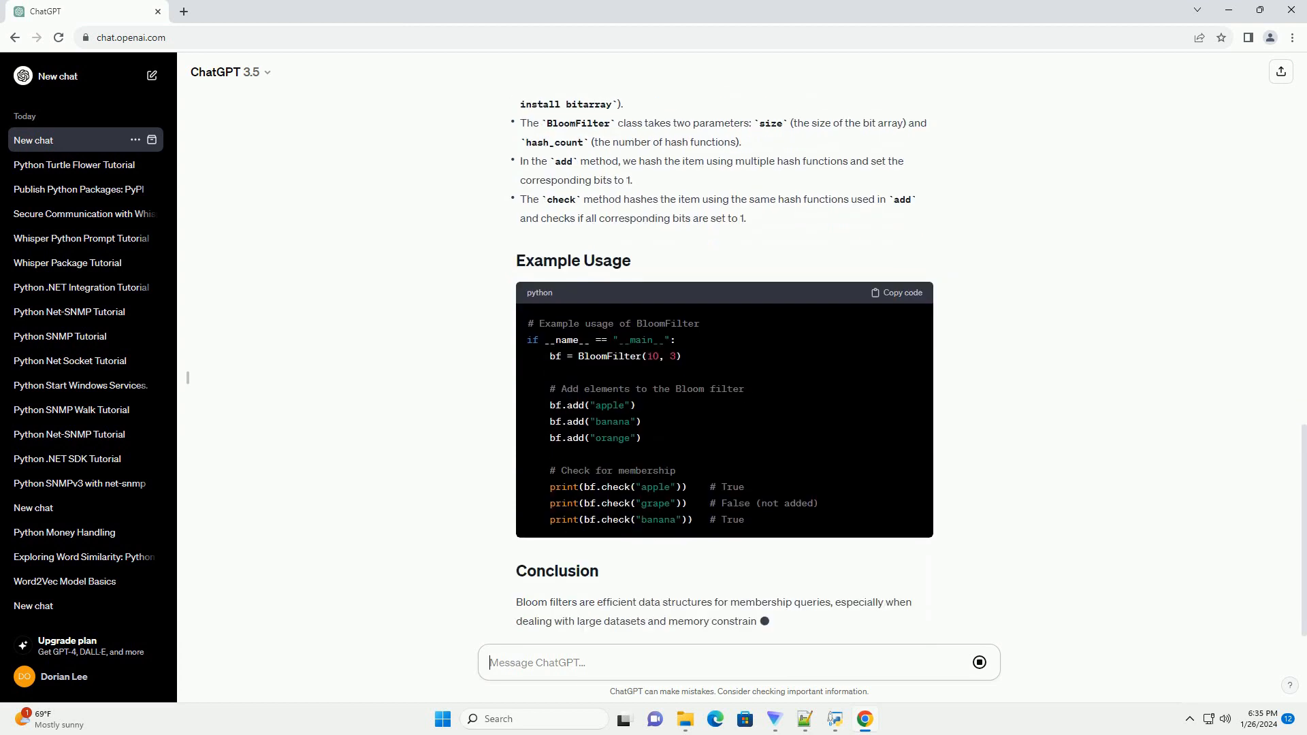
scroll(down, 3)
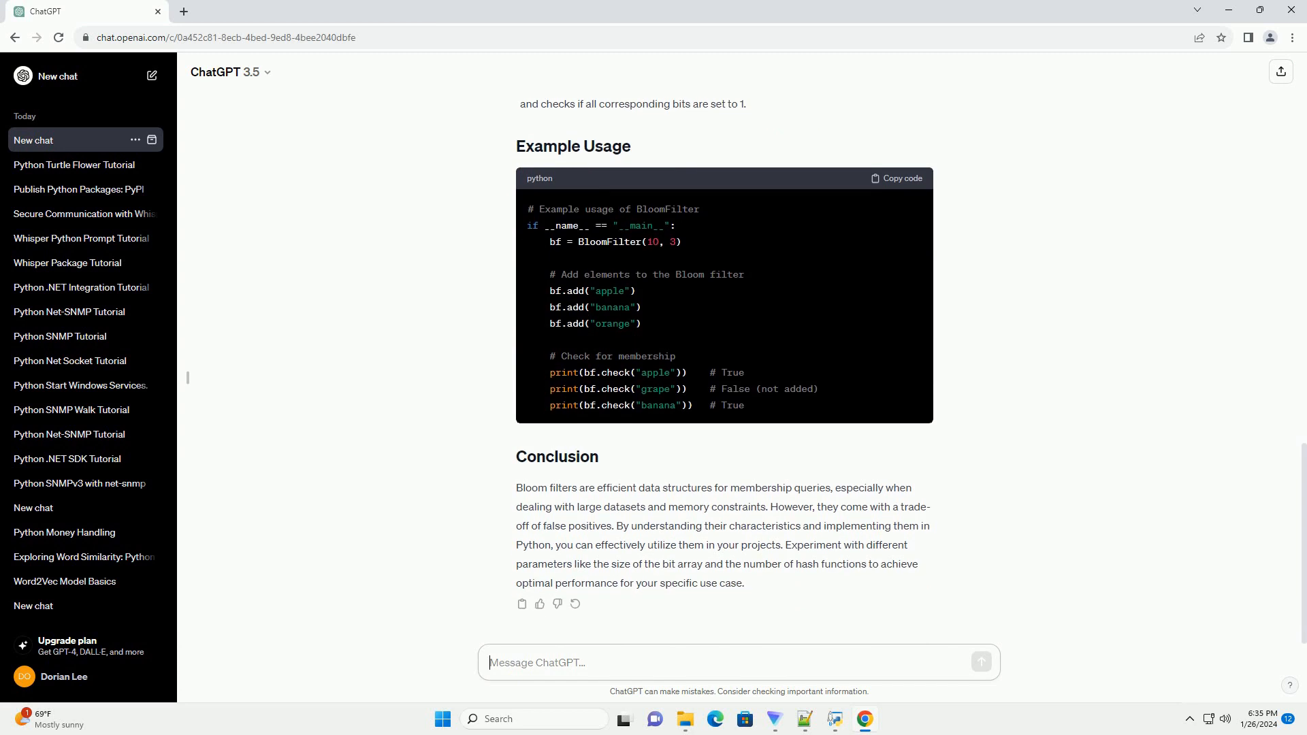
Let the sidebar entry retitle to 'Bloom Filter Python Tutorial' while focusing the message box
text(Bloom Filter)
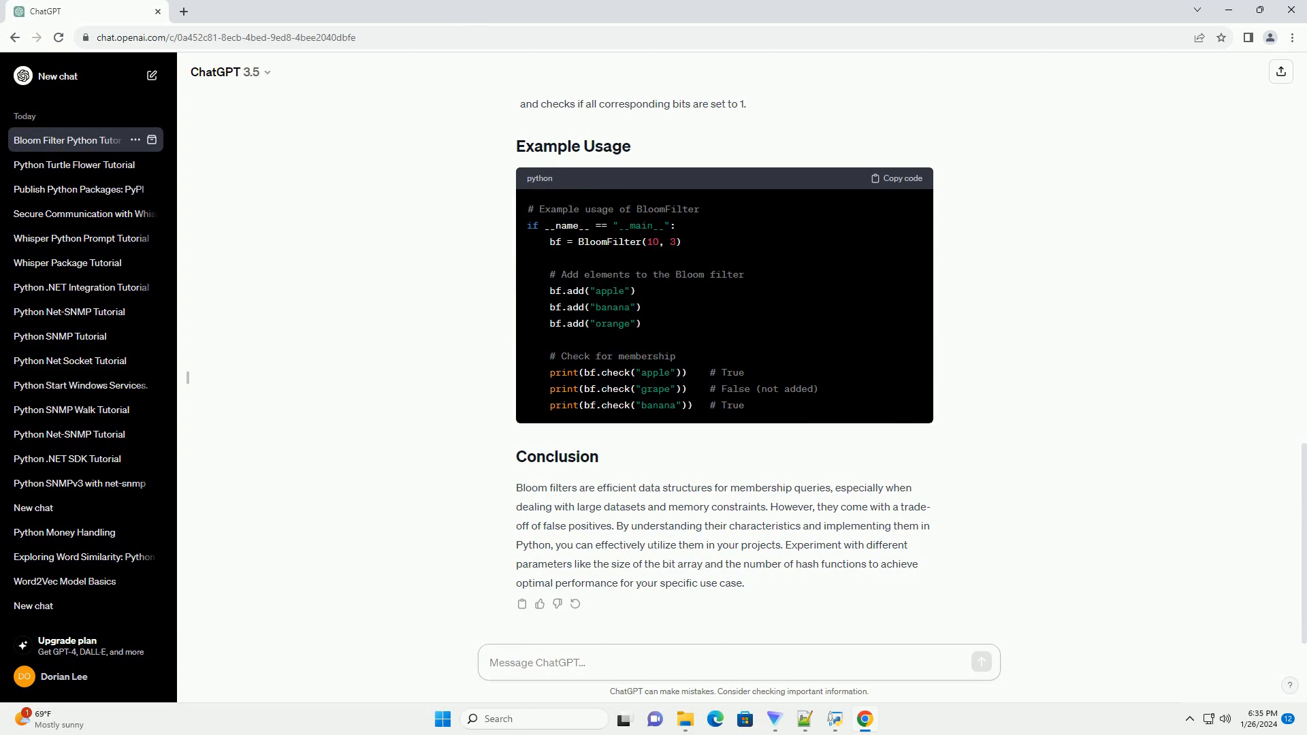
click(737, 661)
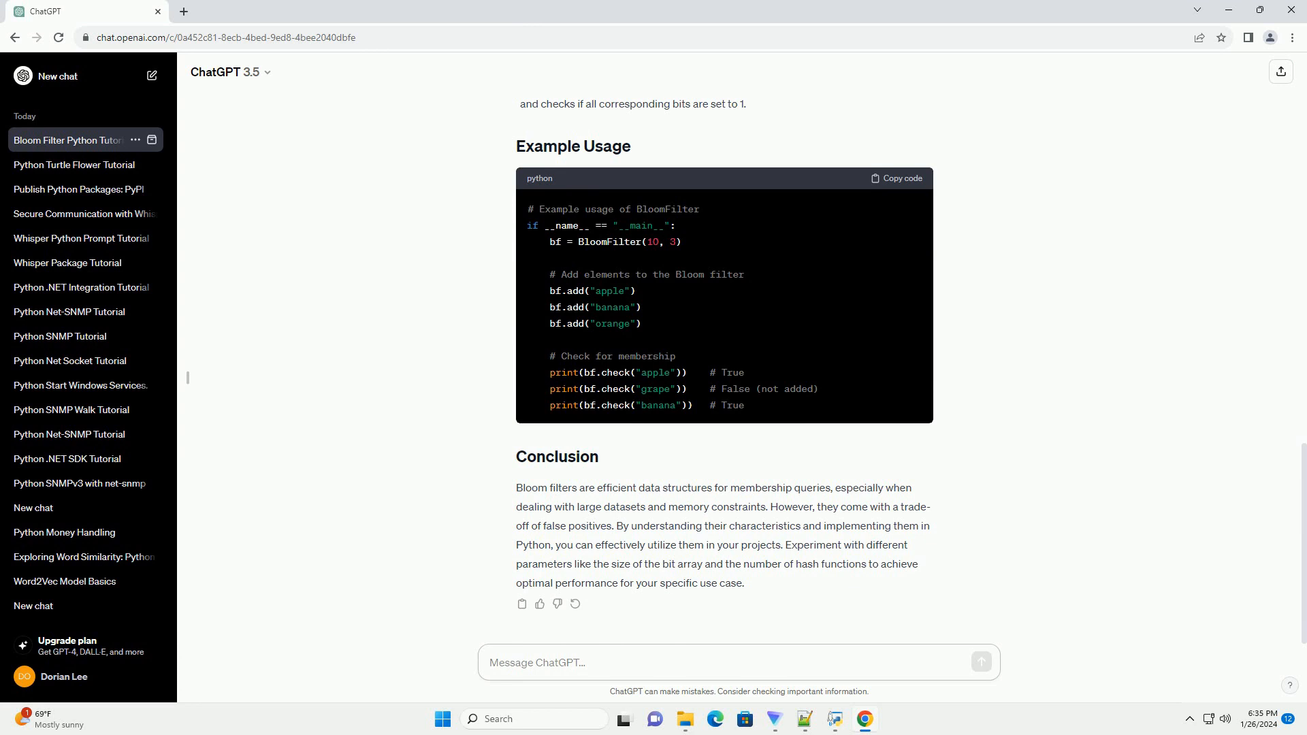
click(738, 662)
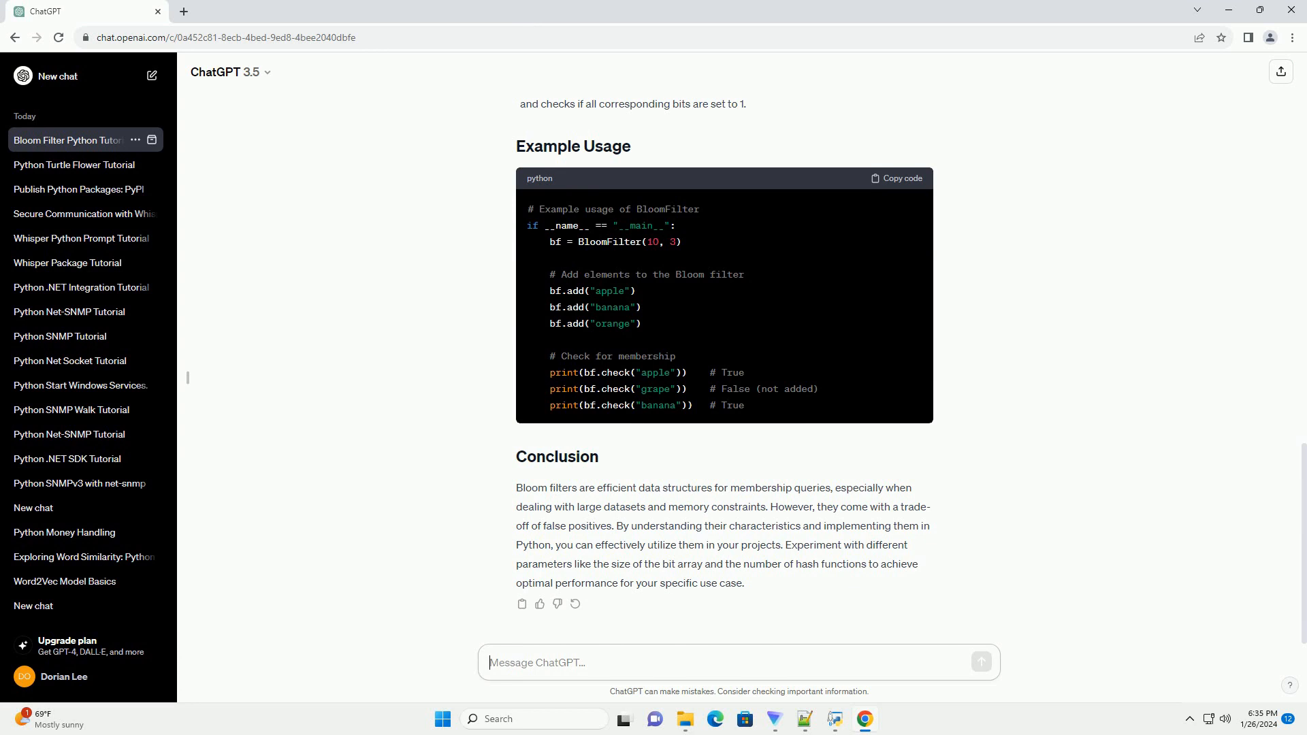